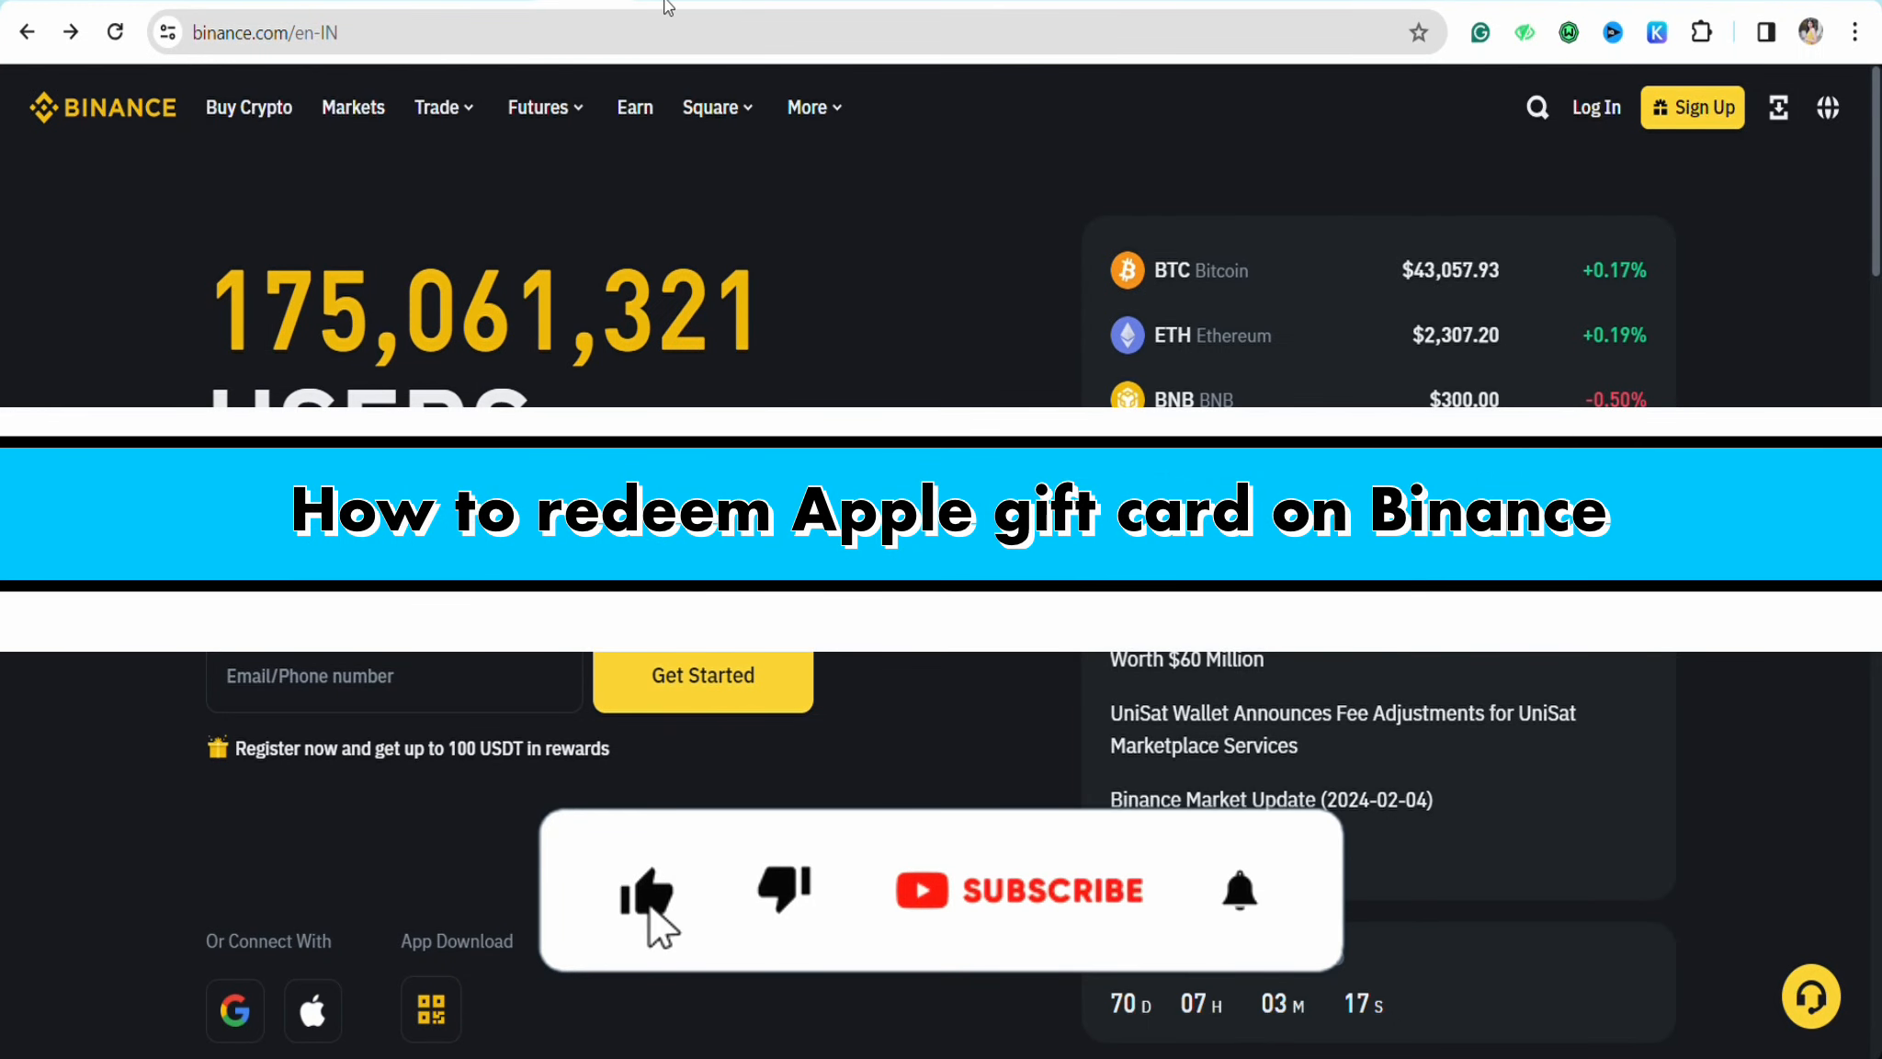
- Scroll to the homepage footer and choose Gift Card under Products
{"action": "left_click", "coordinate": [1018, 889]}
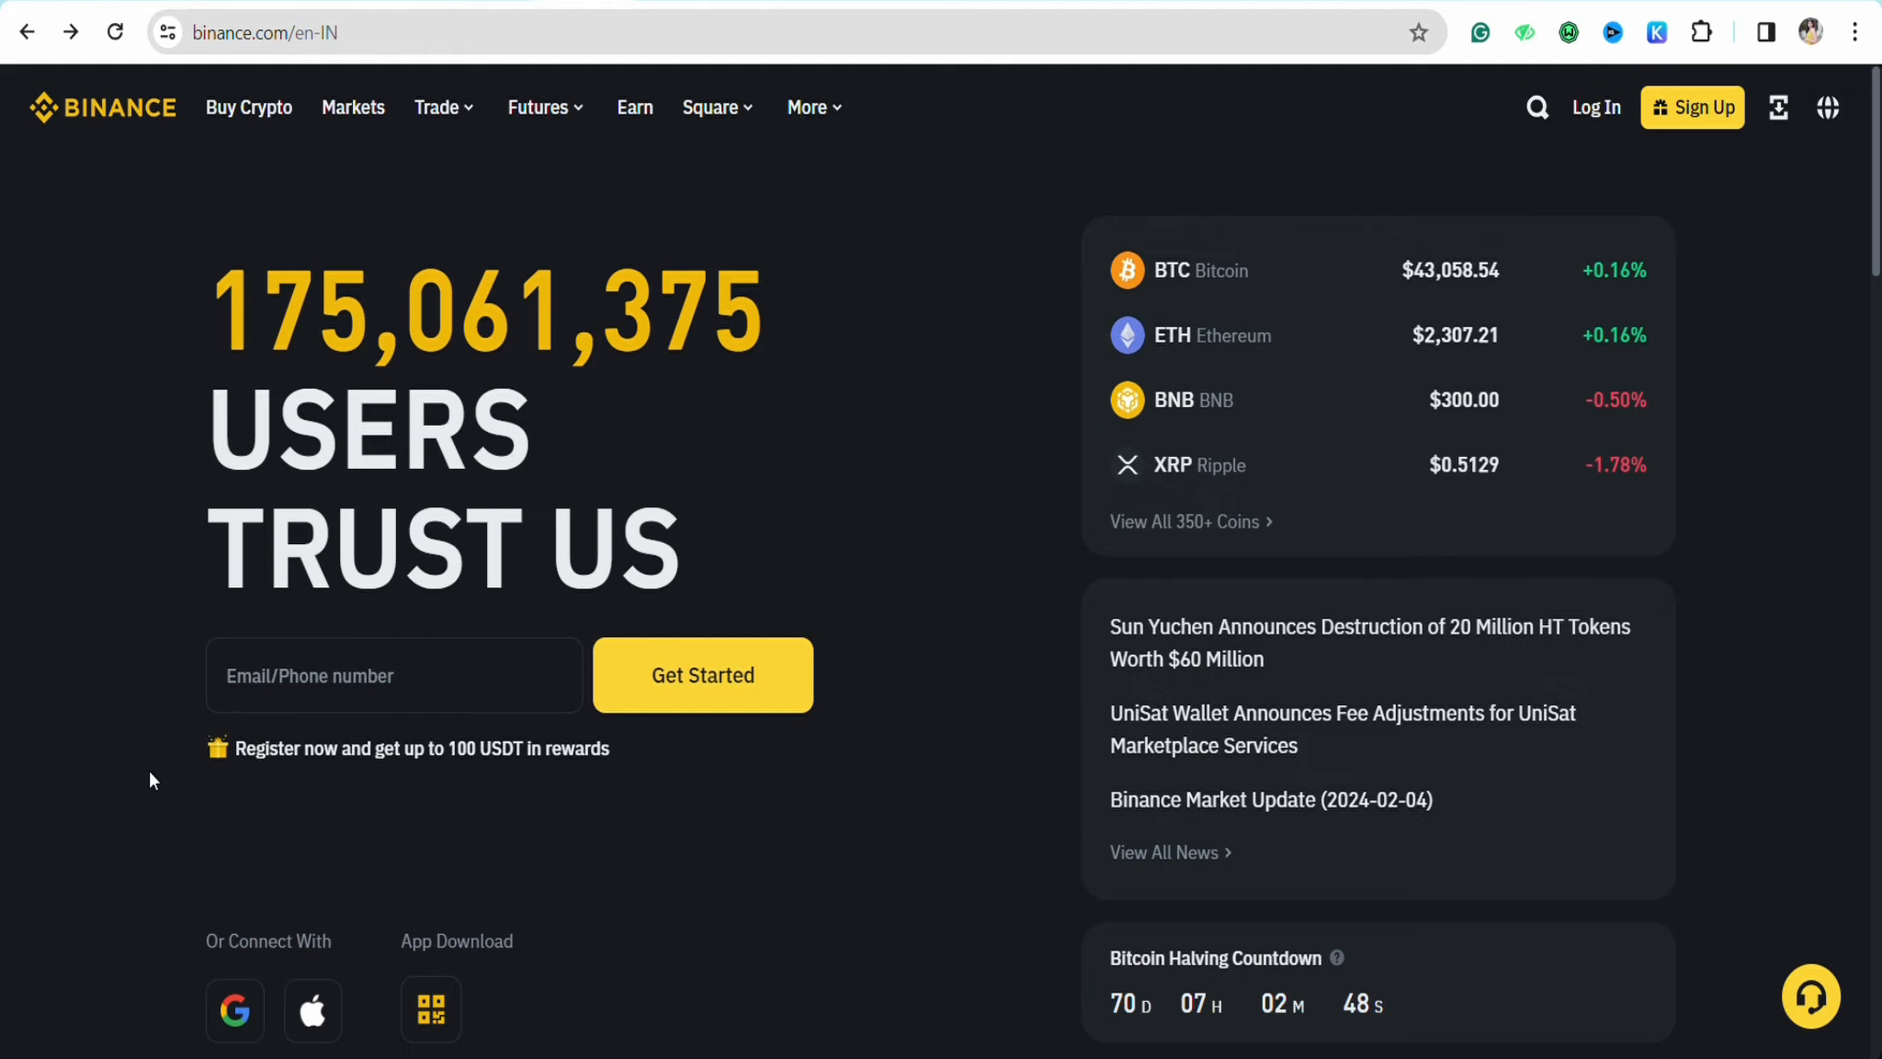
{"action": "scroll", "scroll_direction": "down", "scroll_amount": 3}
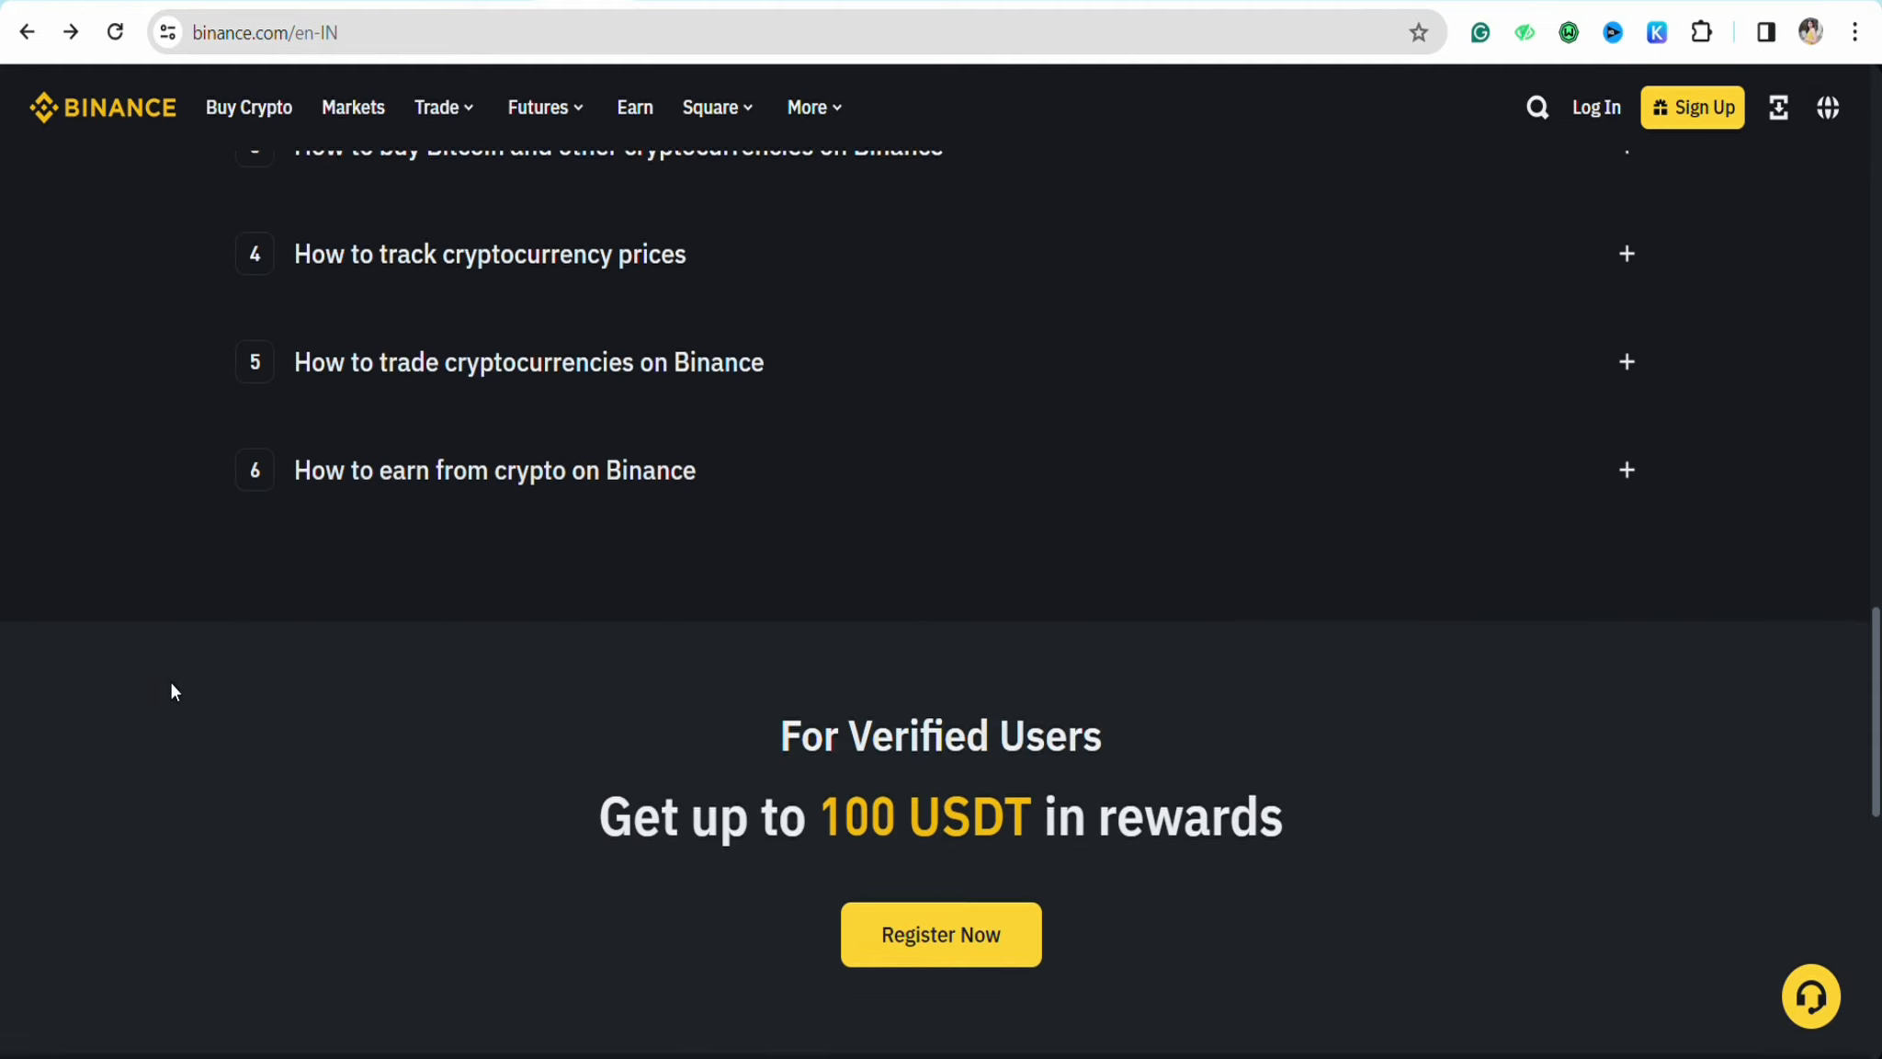
{"action": "scroll", "scroll_direction": "down", "scroll_amount": 3}
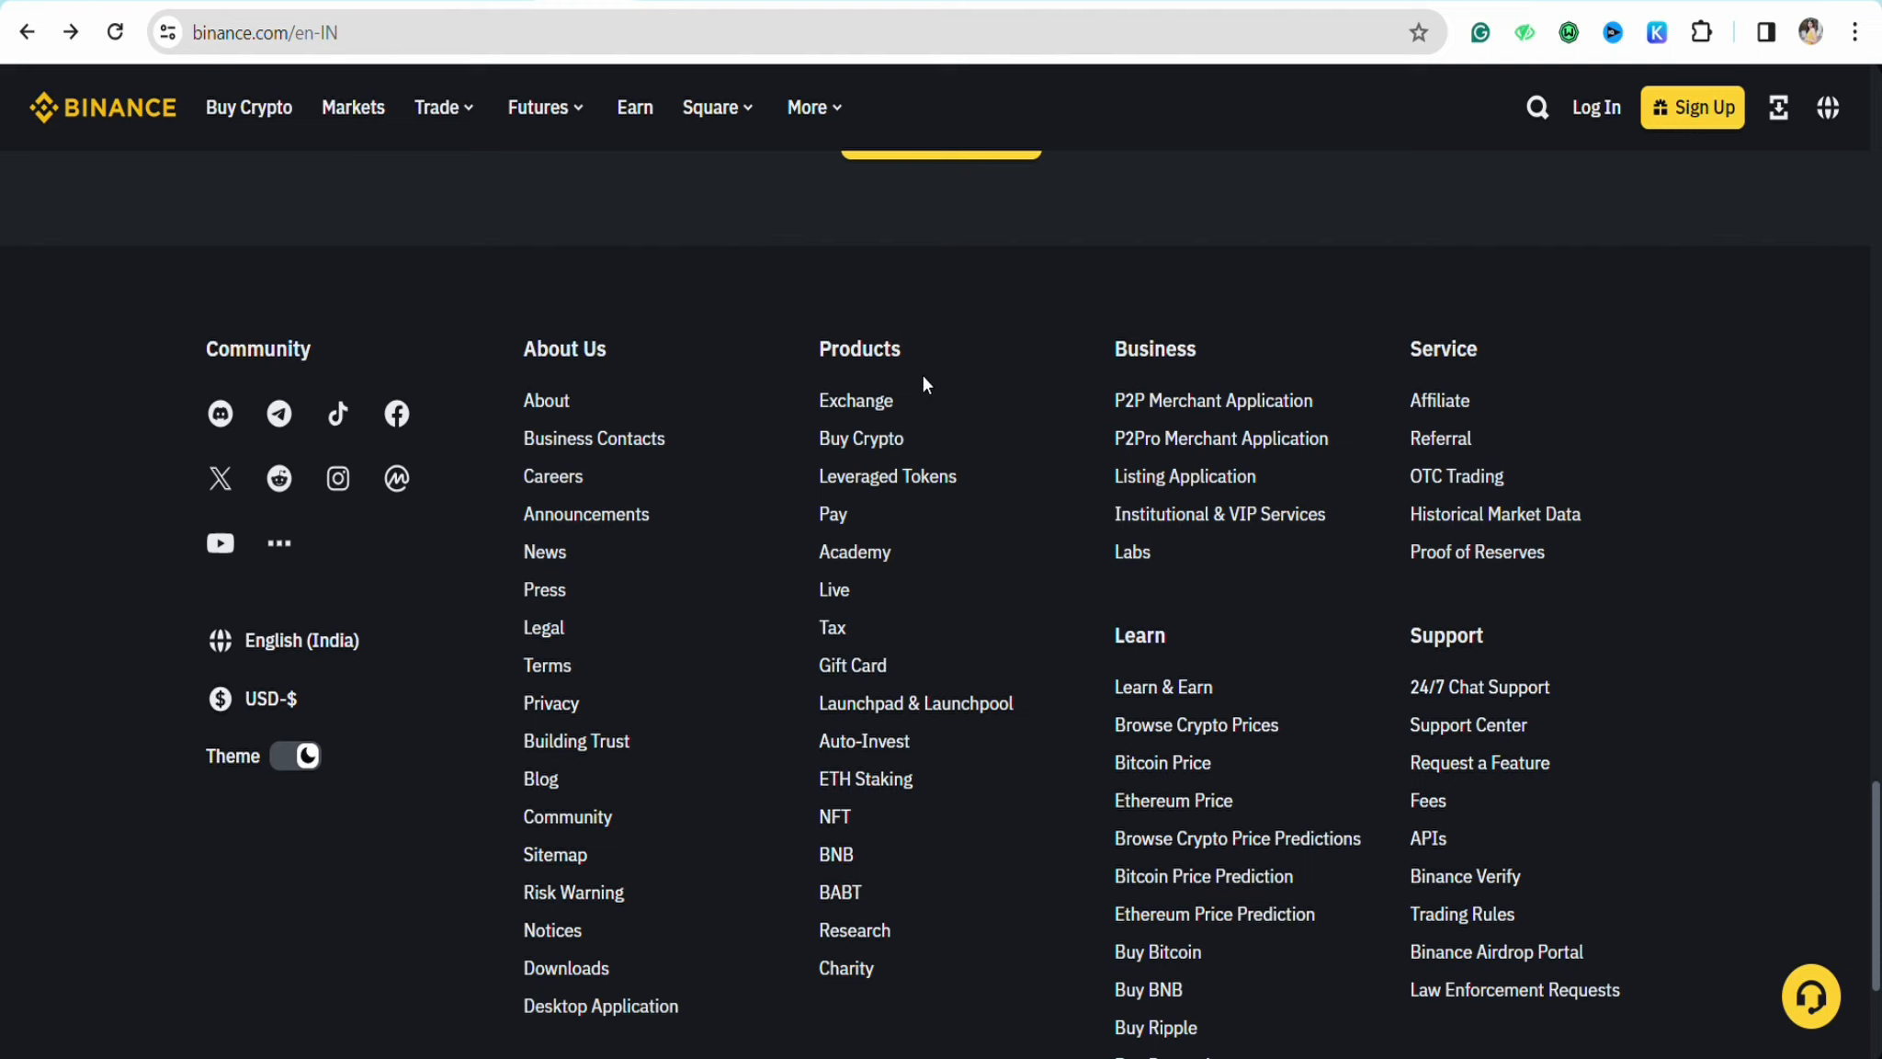
{"action": "mouse_move", "coordinate": [771, 274]}
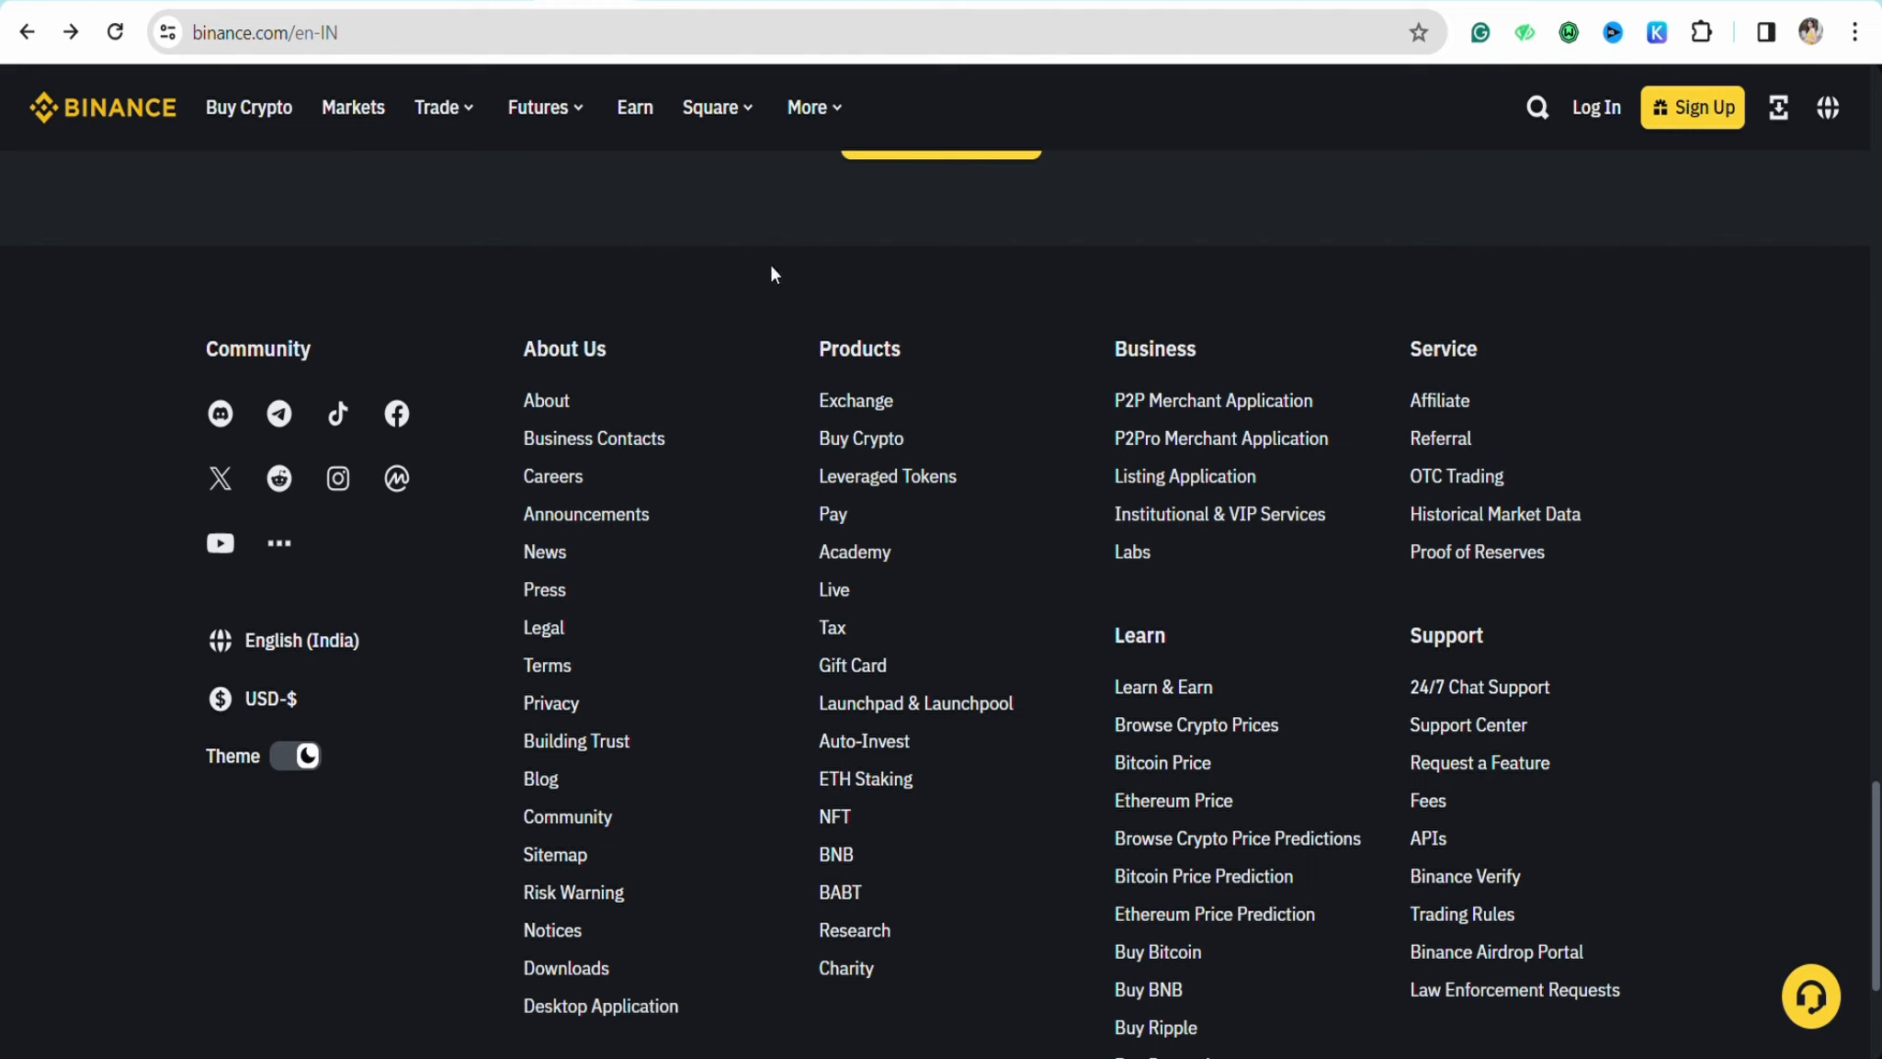
{"action": "mouse_move", "coordinate": [855, 551]}
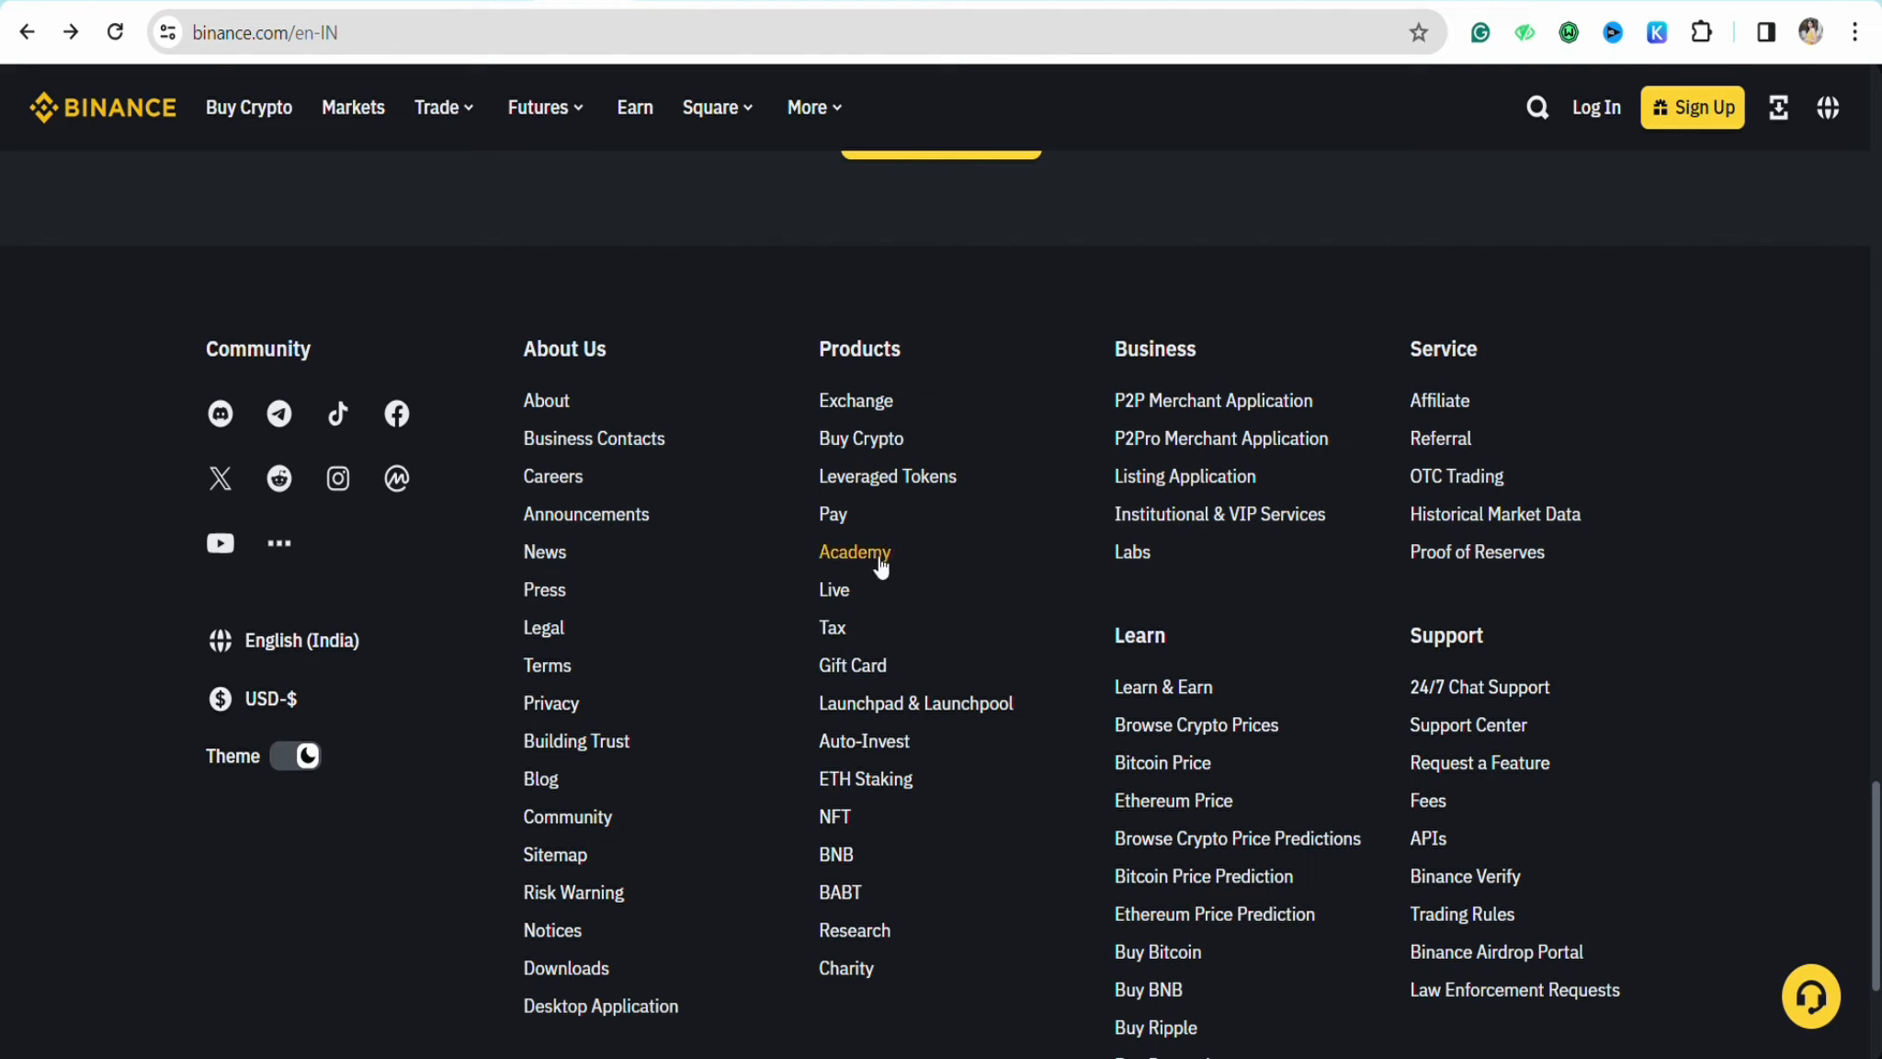
{"action": "mouse_move", "coordinate": [853, 666]}
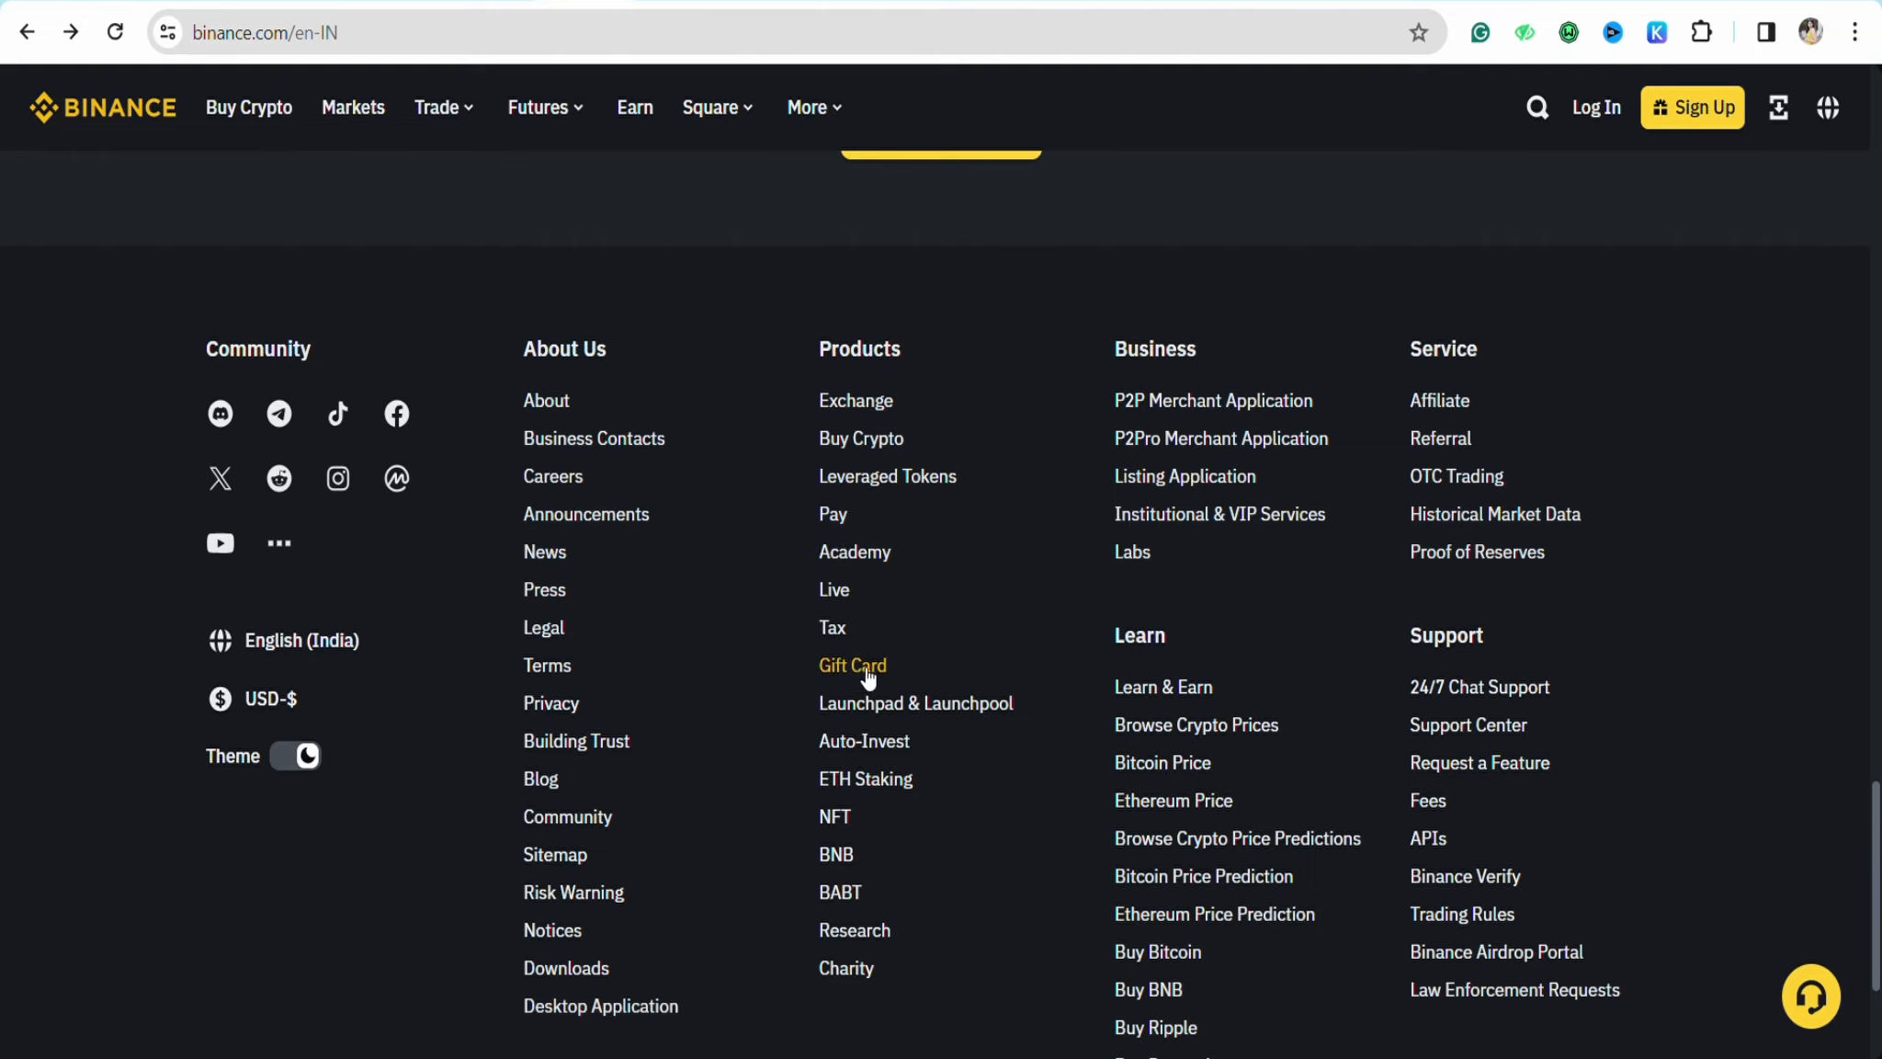
{"action": "left_click", "coordinate": [853, 665]}
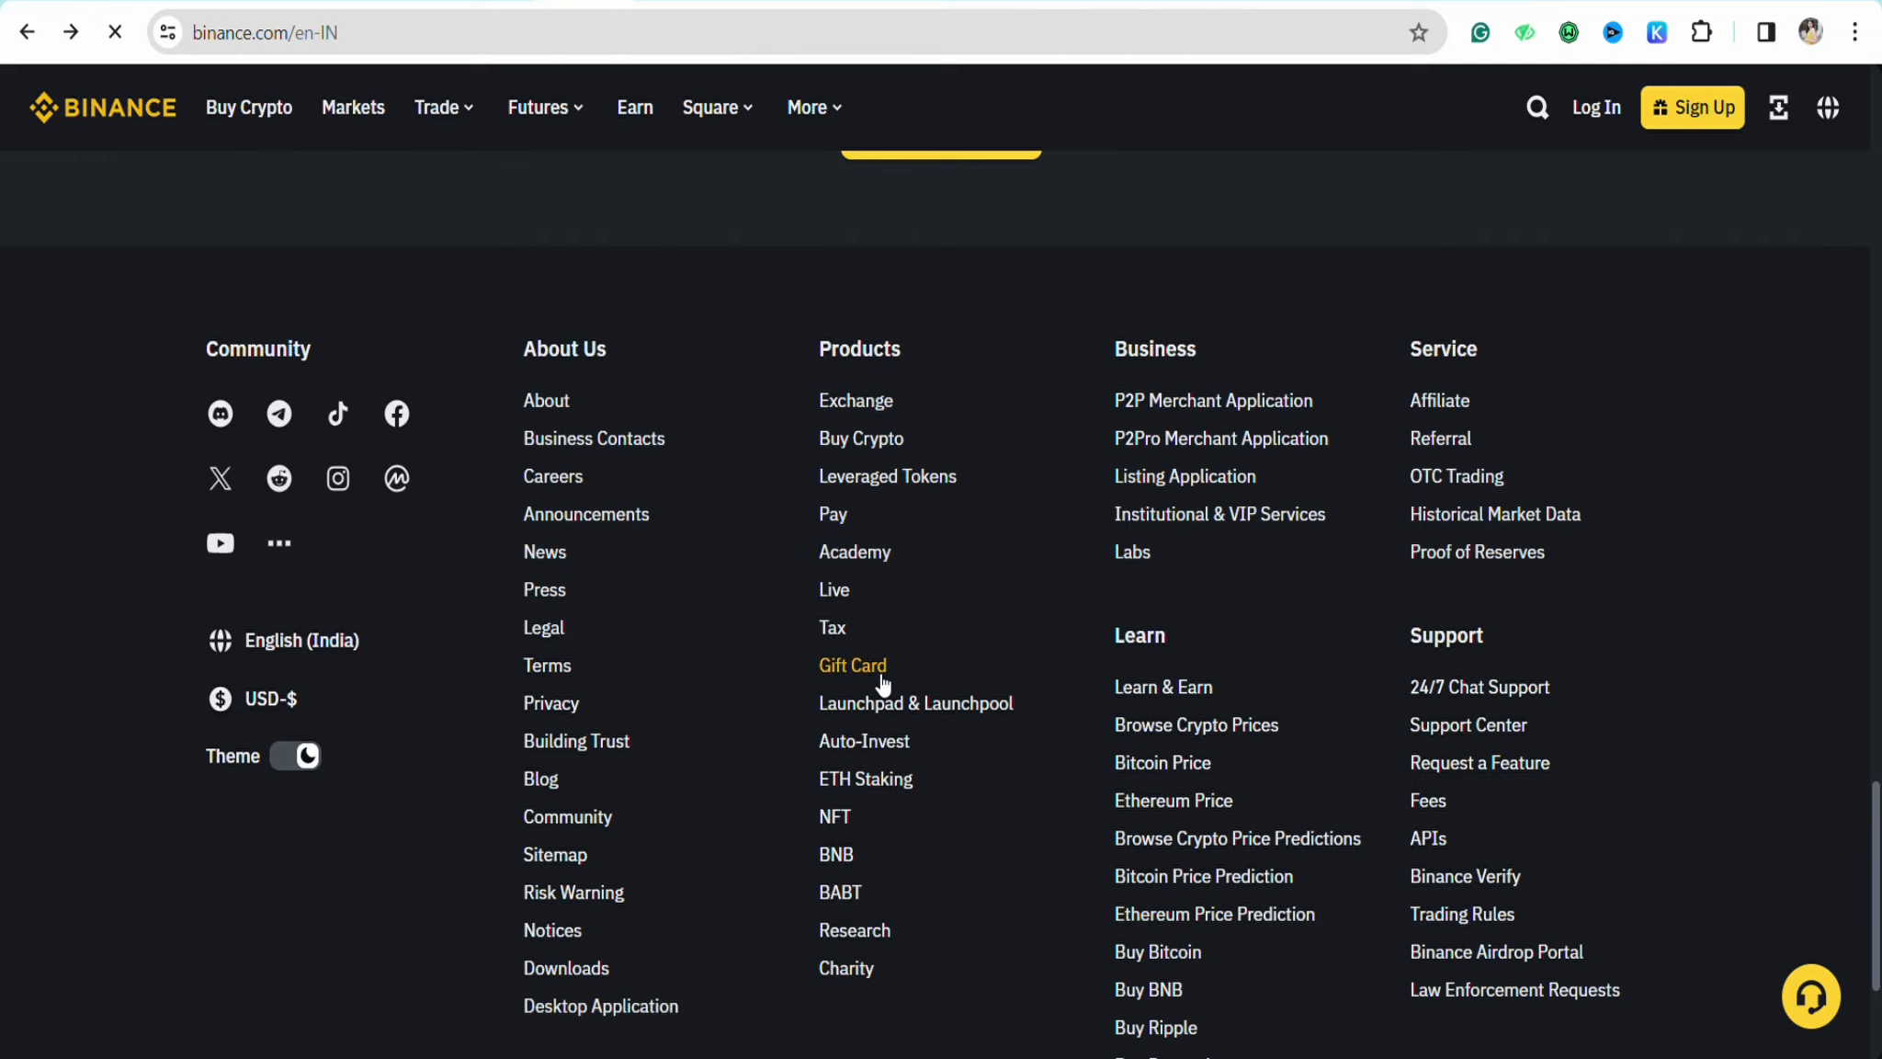
- Land on the Gift Card page with the Redeem to Crypto redemption code field visible
{"action": "left_click", "coordinate": [852, 665]}
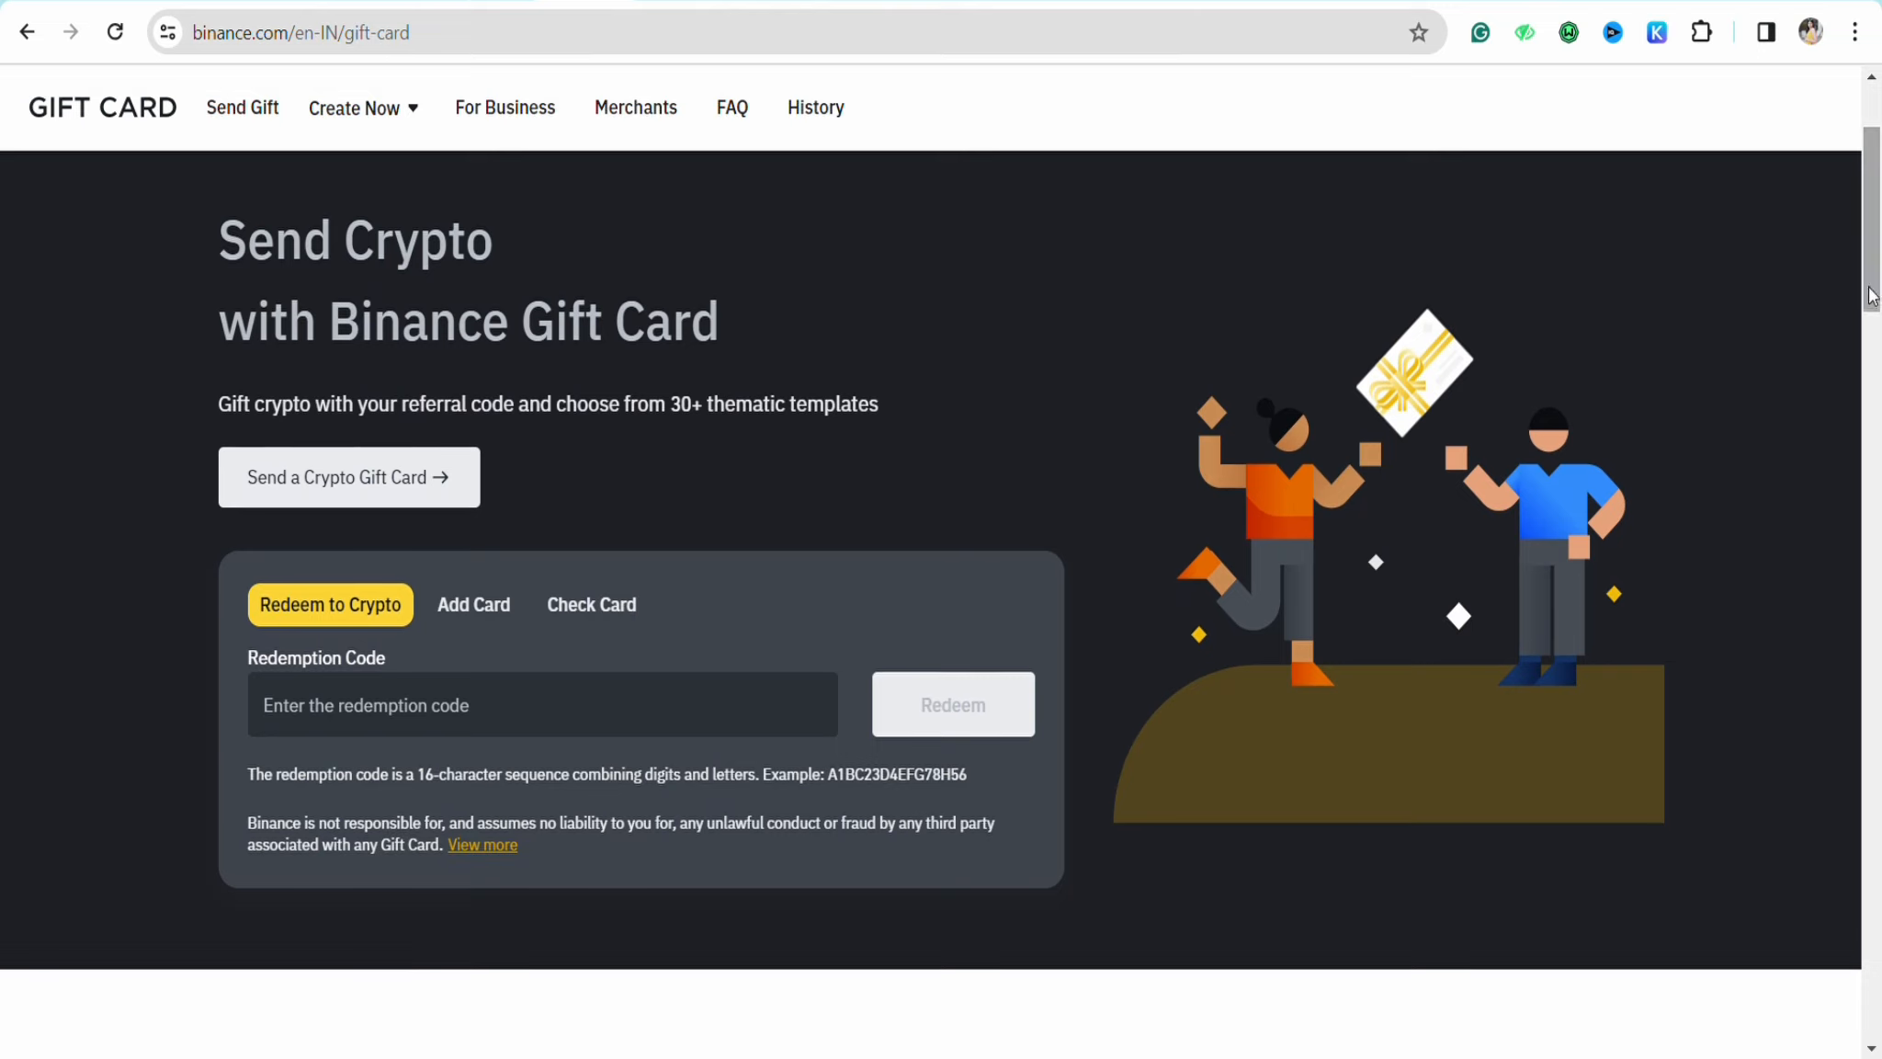
{"action": "left_click", "coordinate": [542, 704]}
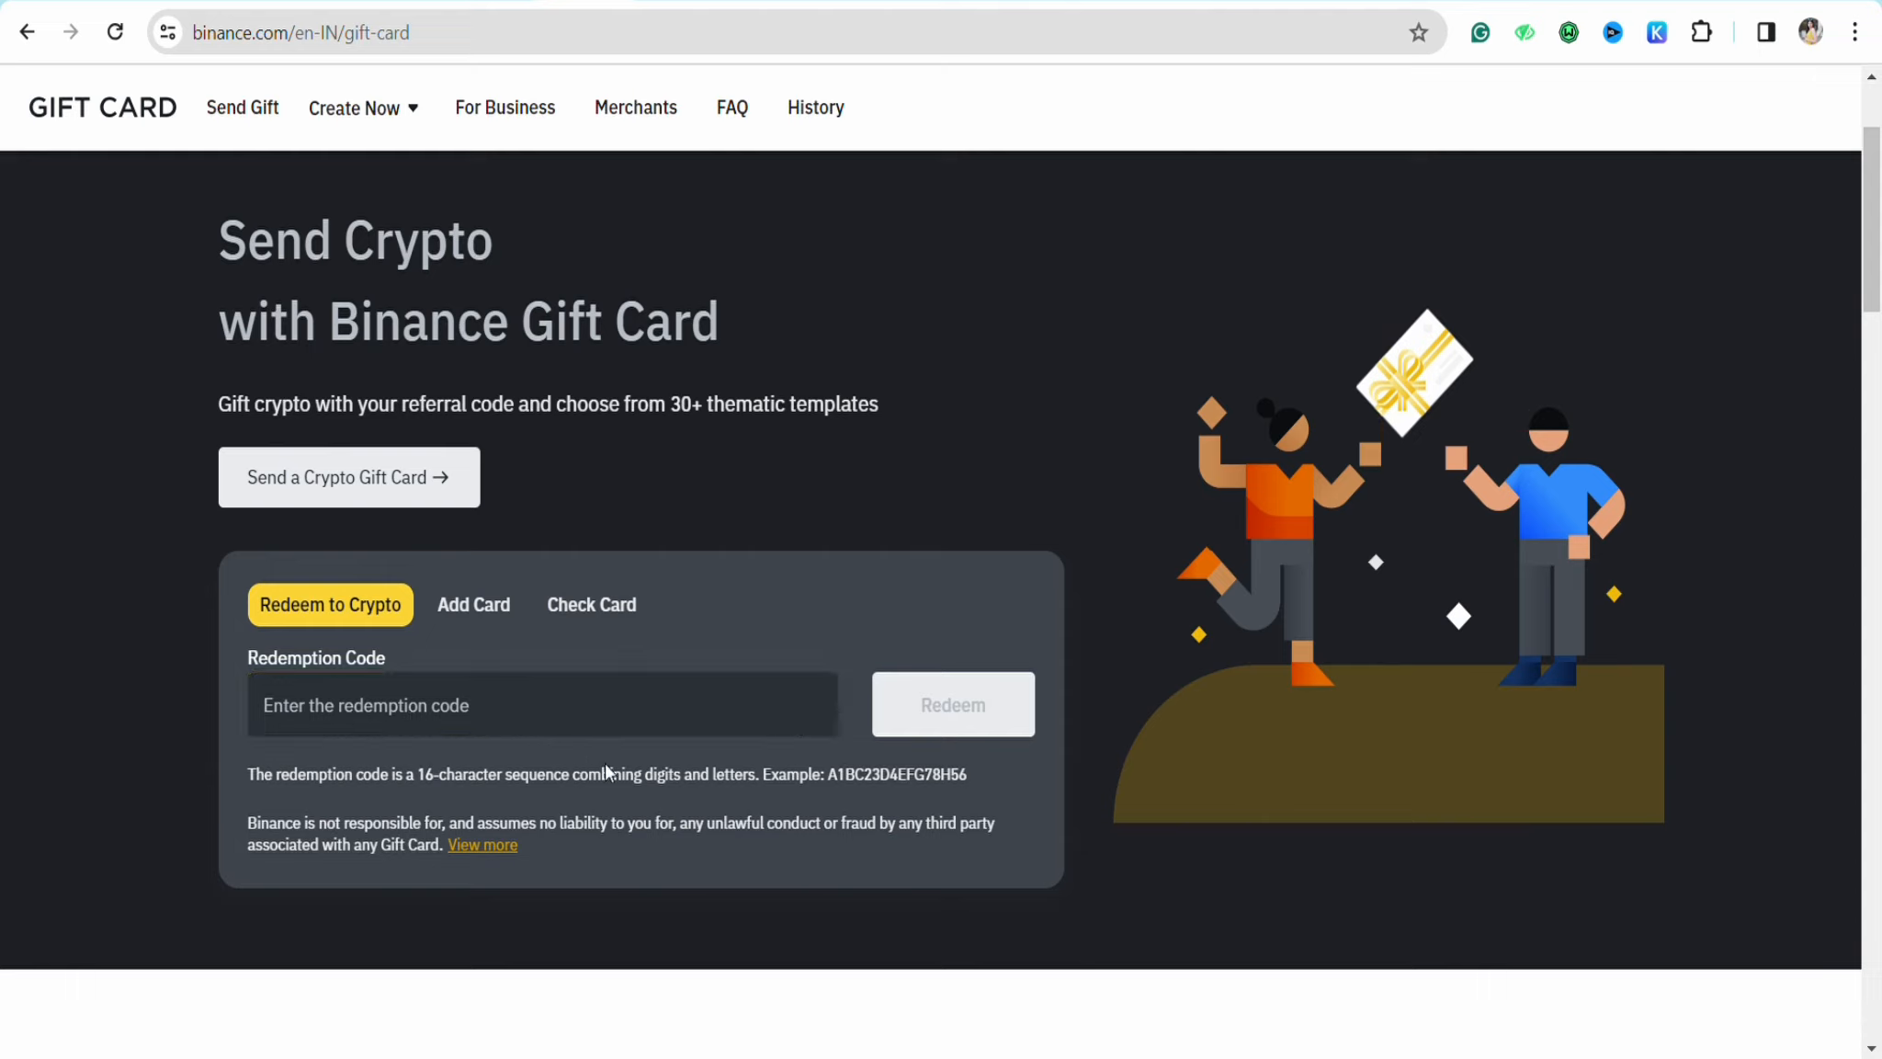
{"action": "mouse_move", "coordinate": [1023, 493]}
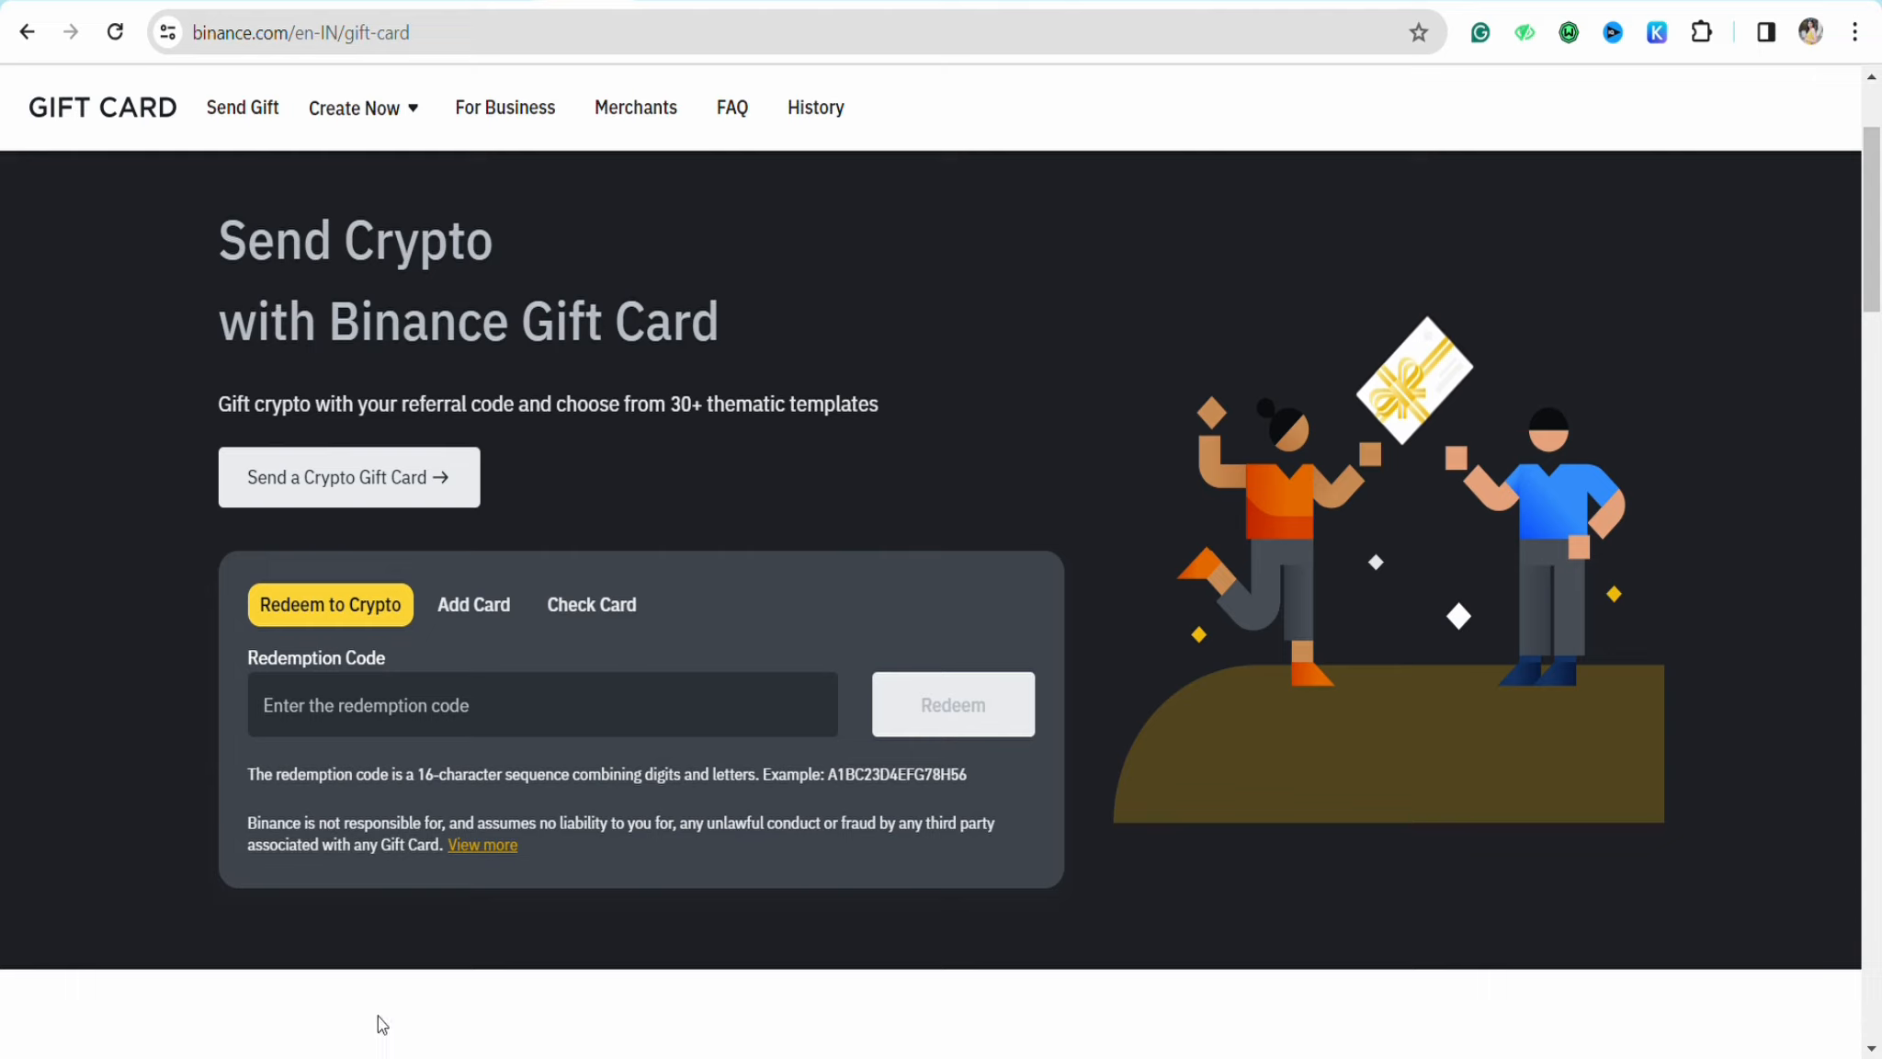
{"action": "mouse_move", "coordinate": [987, 489]}
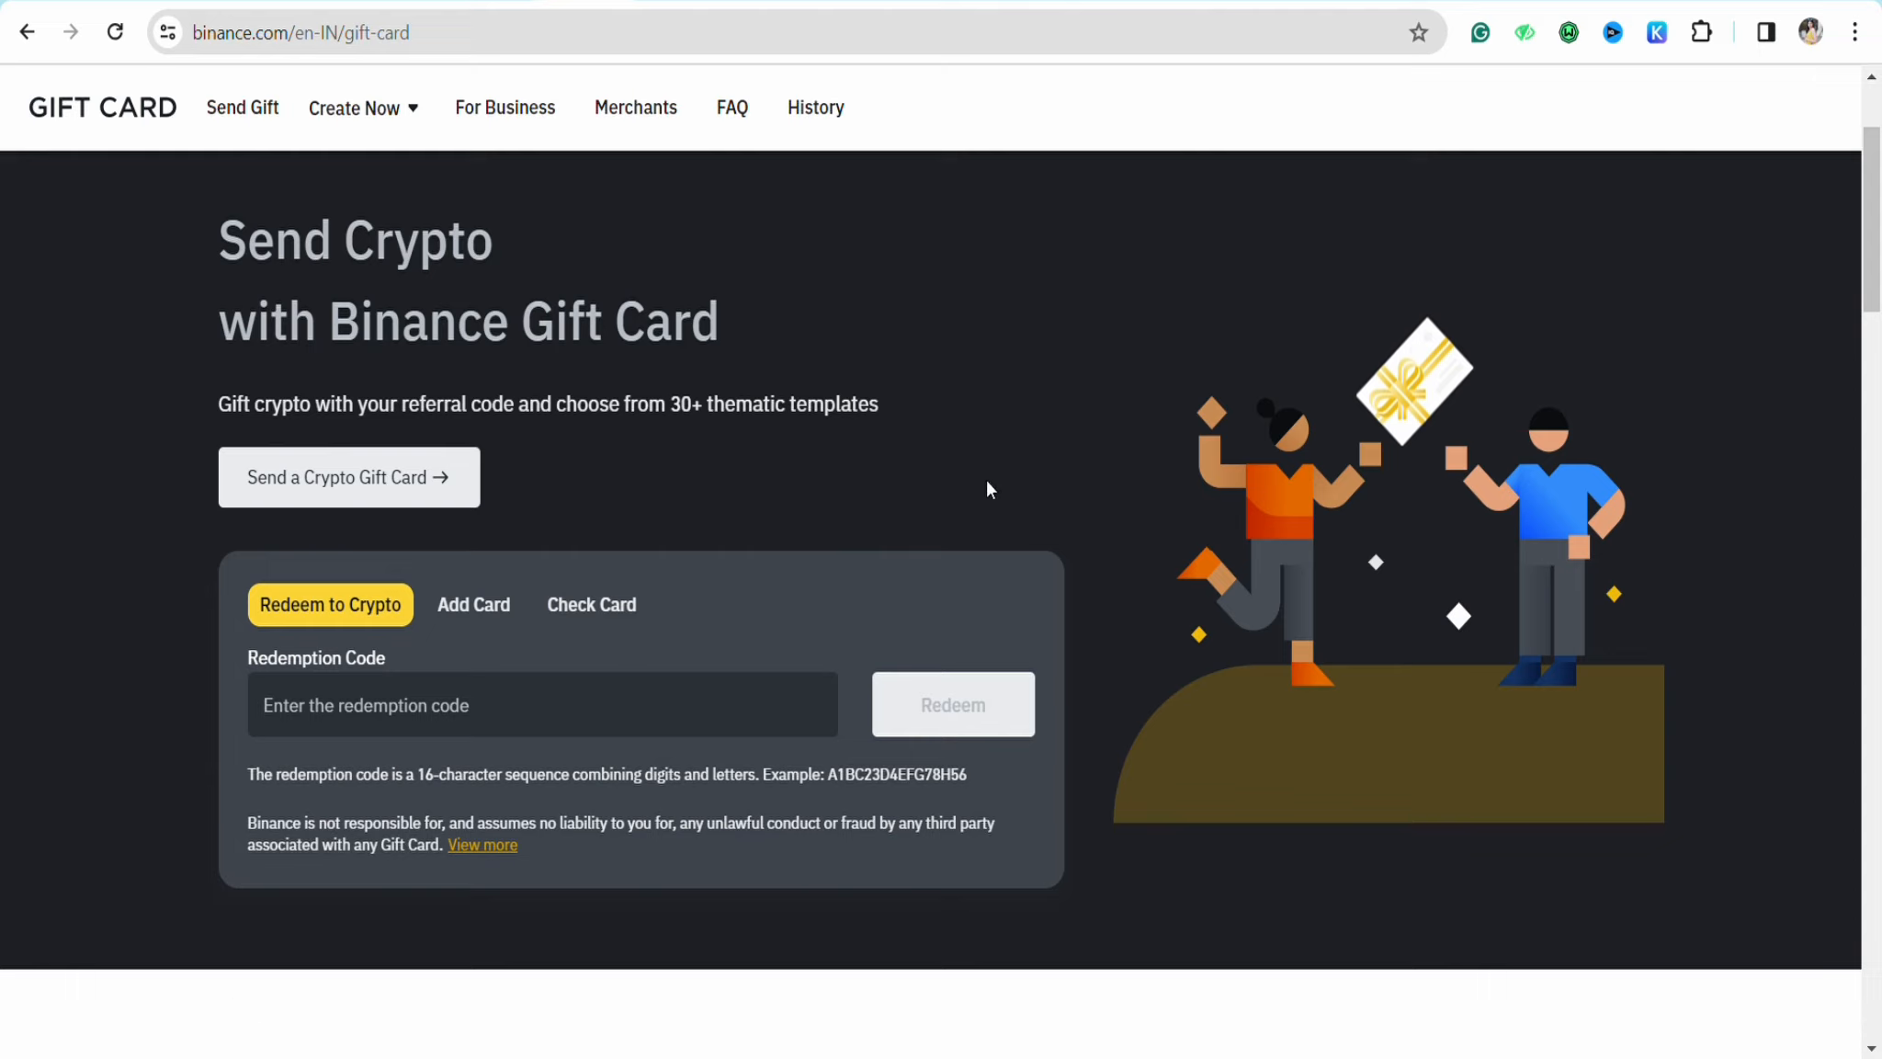
{"action": "mouse_move", "coordinate": [1023, 492]}
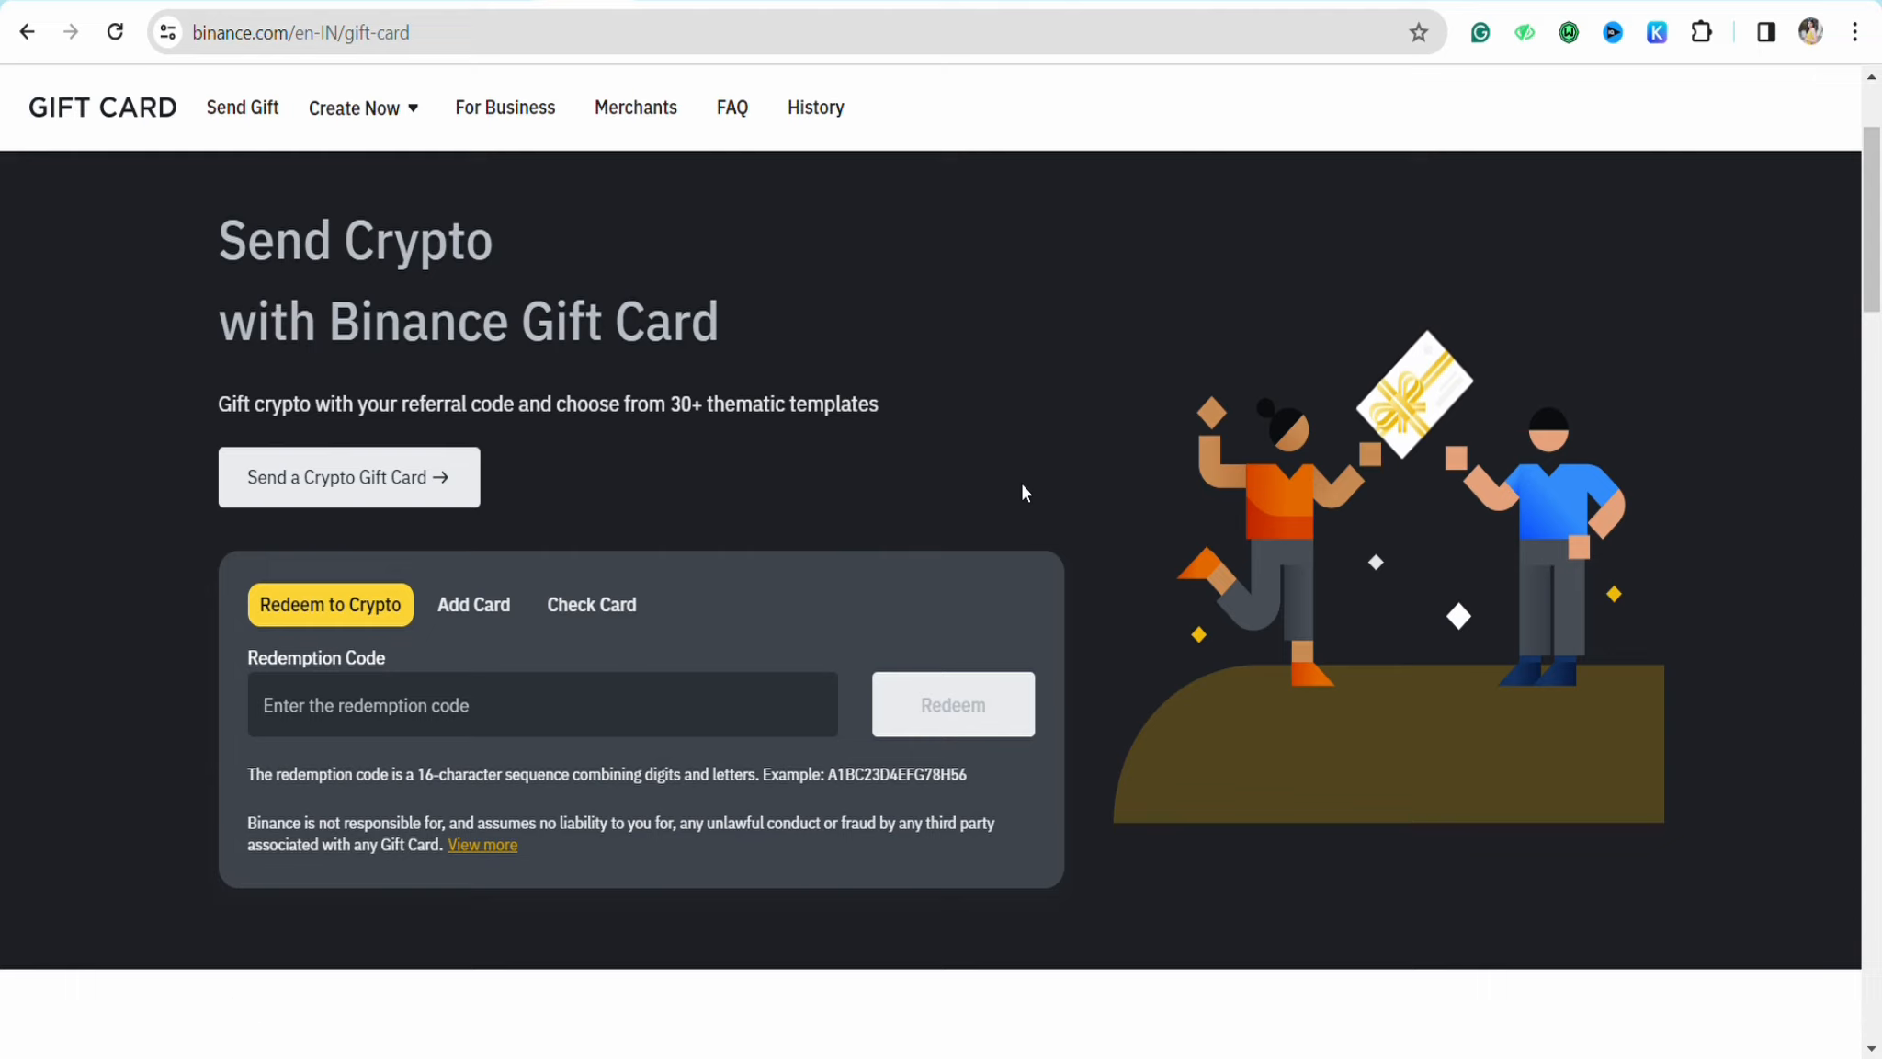